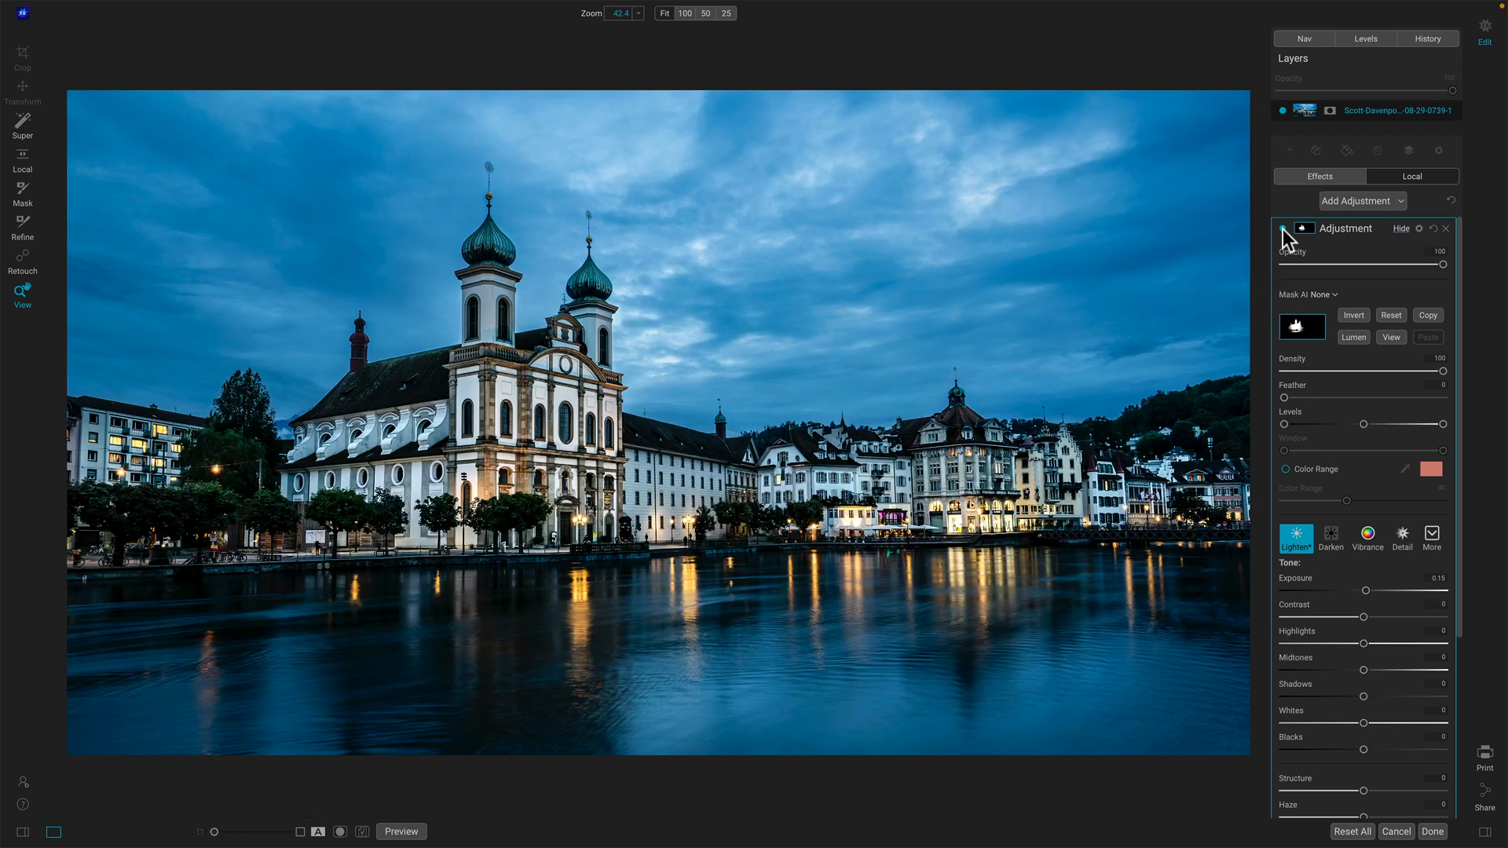
Select the church and surrounding waterfront buildings with Super Select
{"action": "left_click", "coordinate": [1283, 228]}
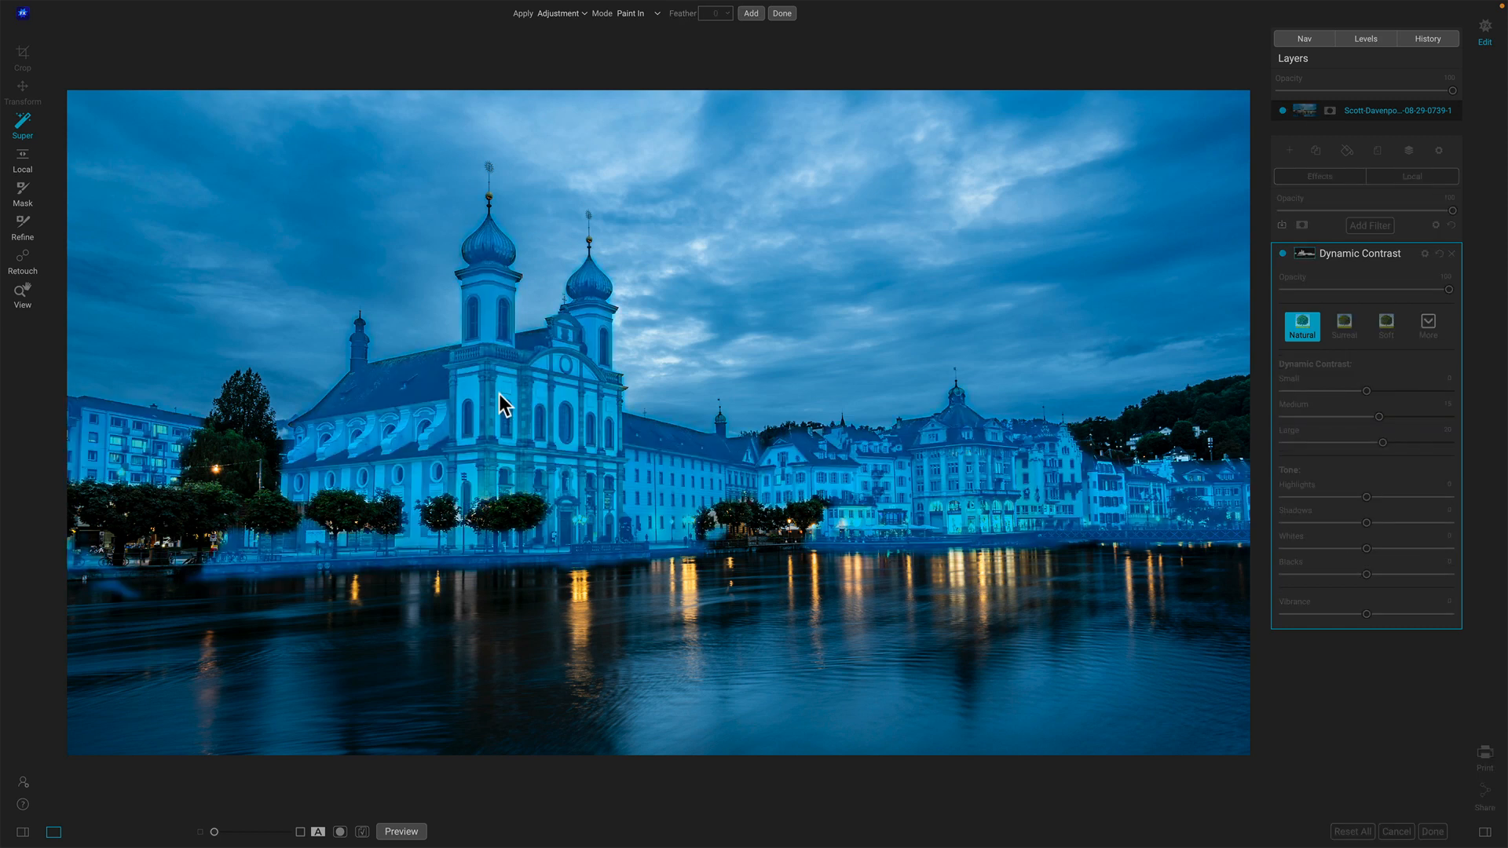
{"action": "left_click", "coordinate": [401, 831]}
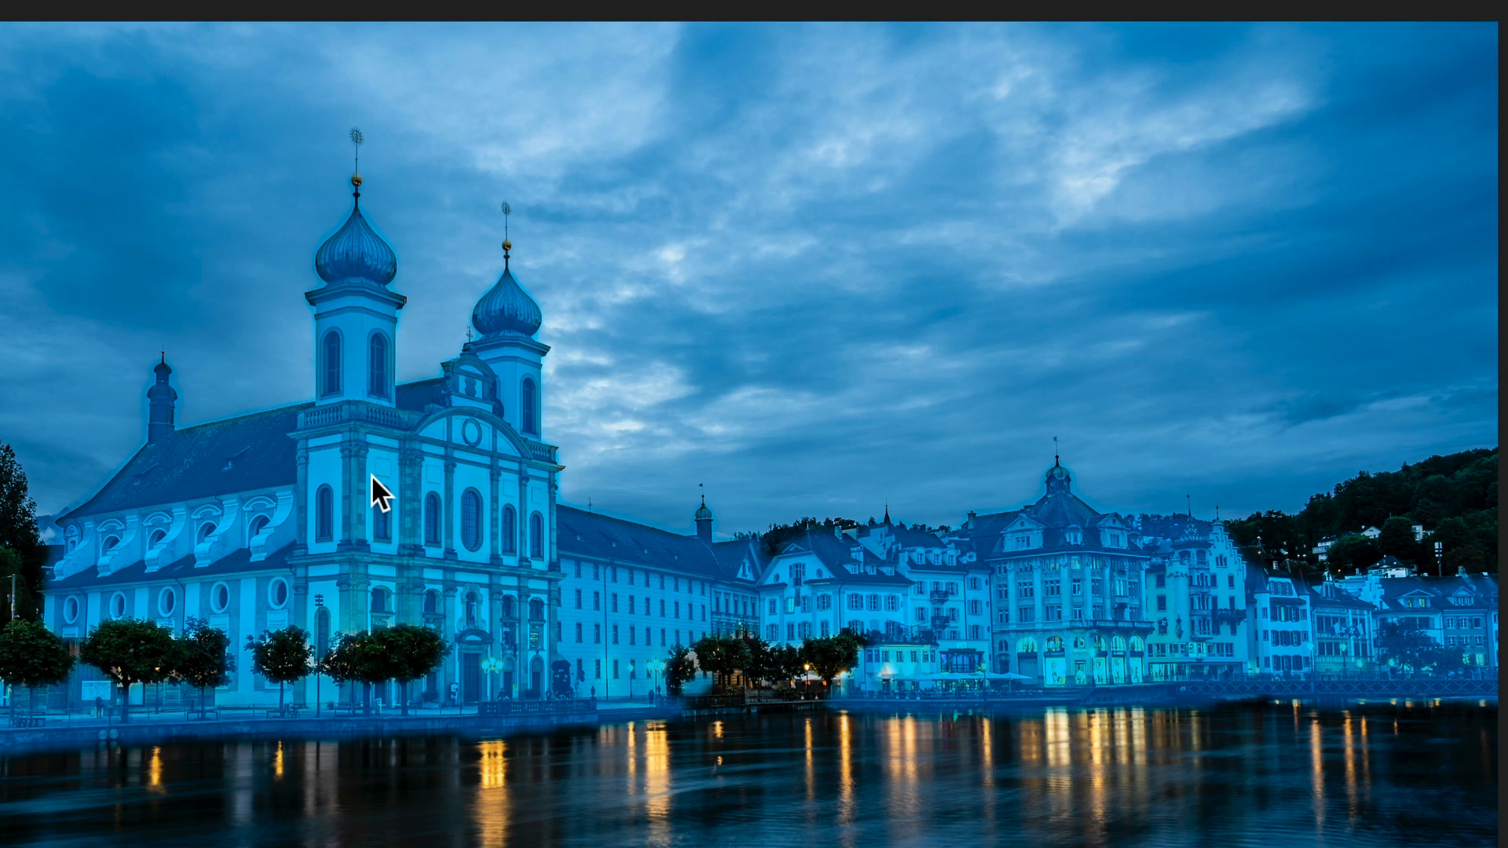
Create an Exposure + local adjustment from the church selection's context menu
{"action": "right_click", "coordinate": [376, 490]}
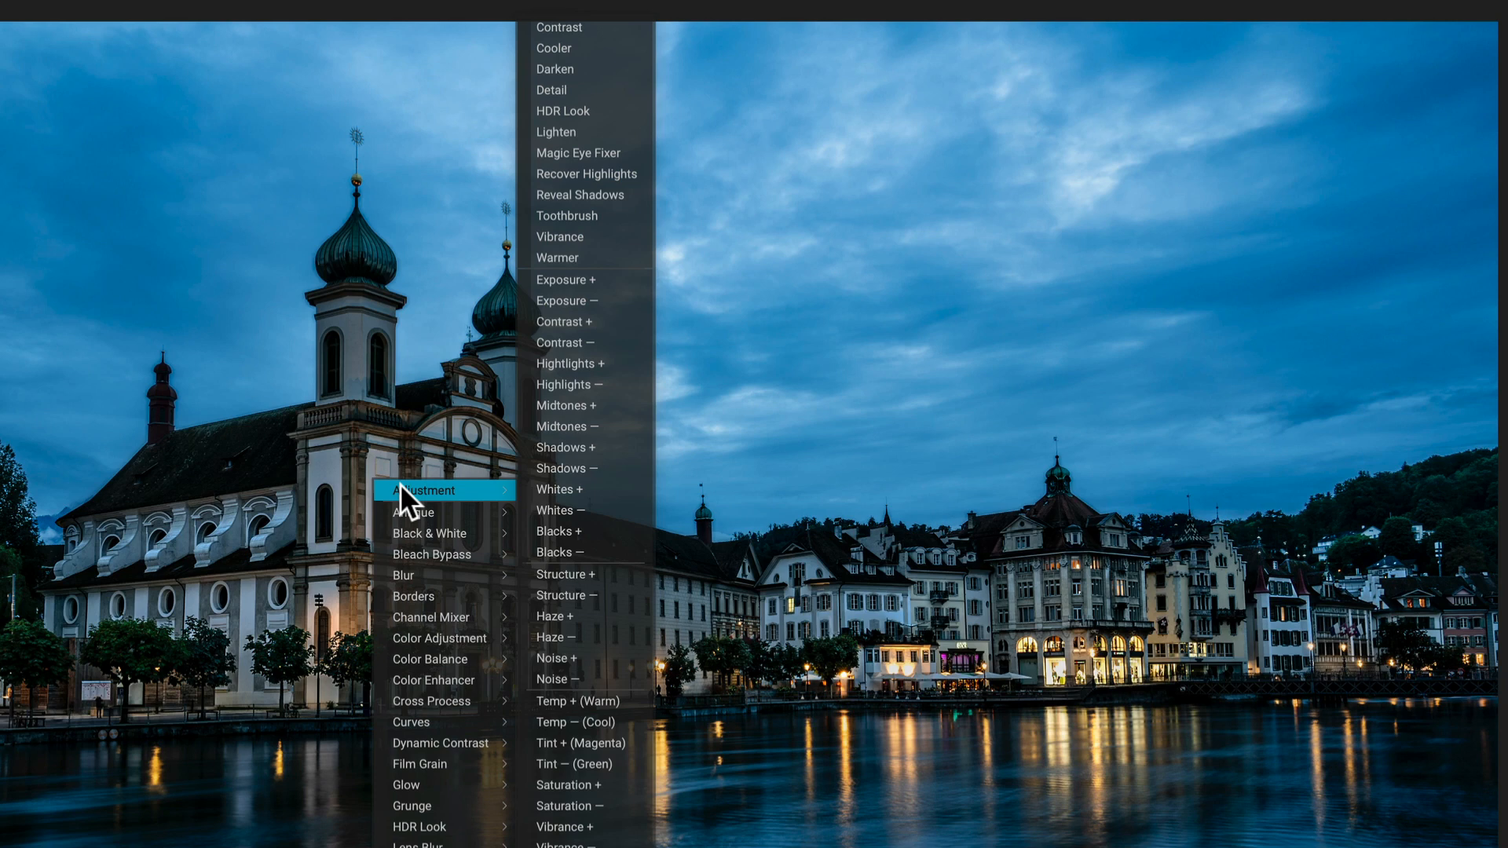
{"action": "mouse_move", "coordinate": [596, 280]}
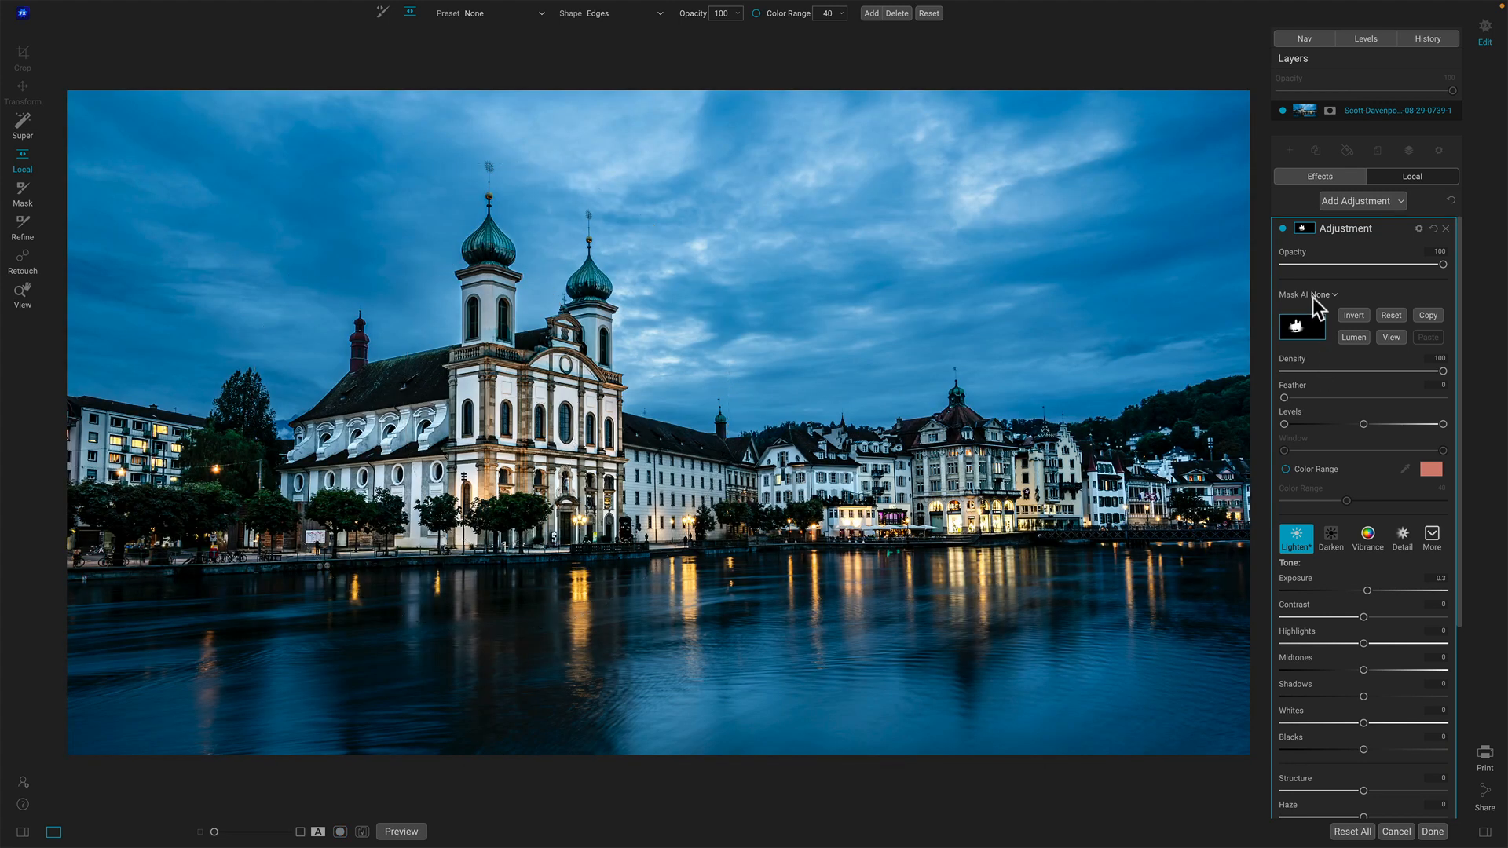
Toggle the church's 0.3 exposure adjustment off to compare before and after
{"action": "left_click", "coordinate": [1282, 228]}
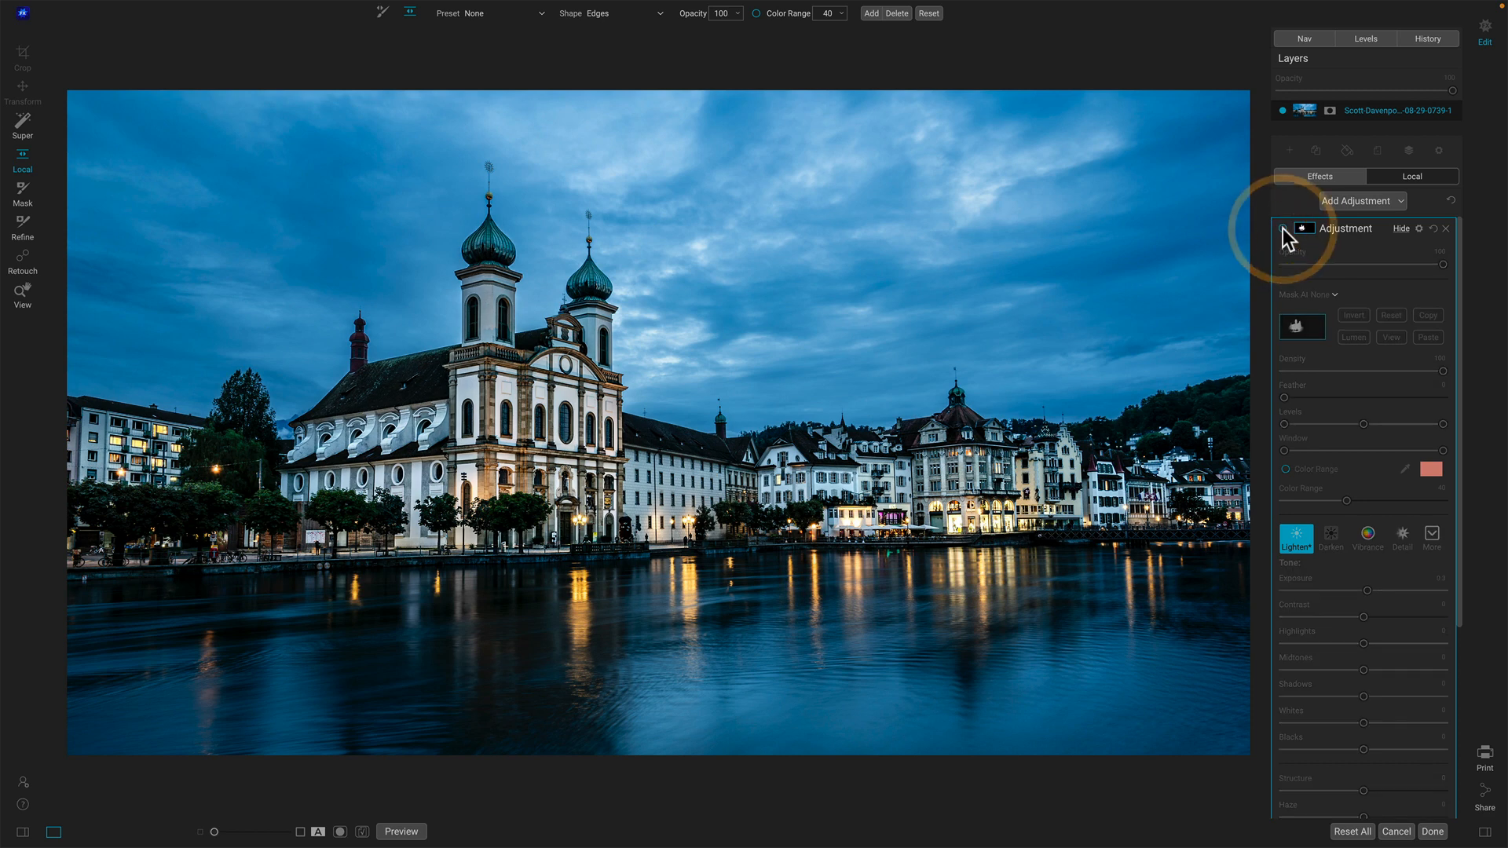